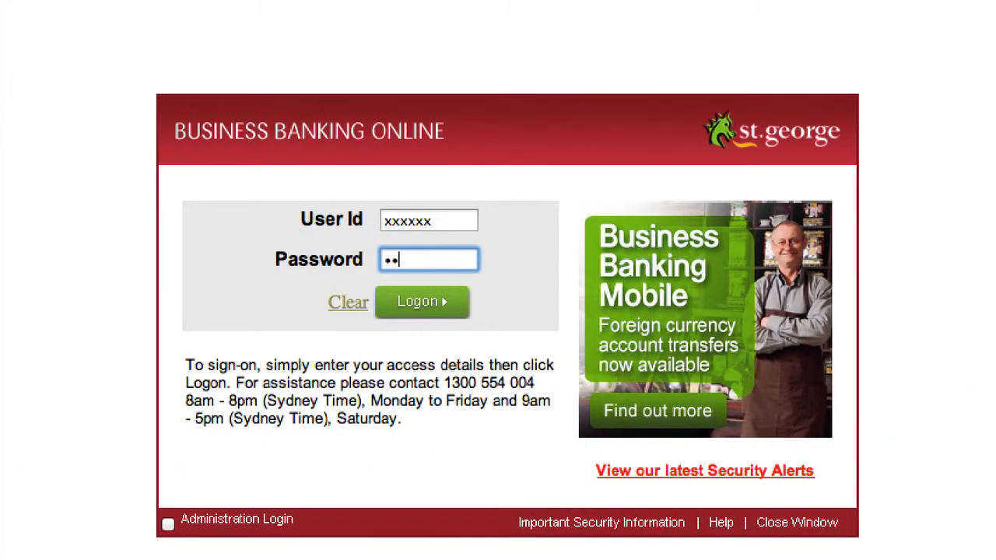
Log on with the entered User Id and Password to view the ten bank accounts
left_click(422, 302)
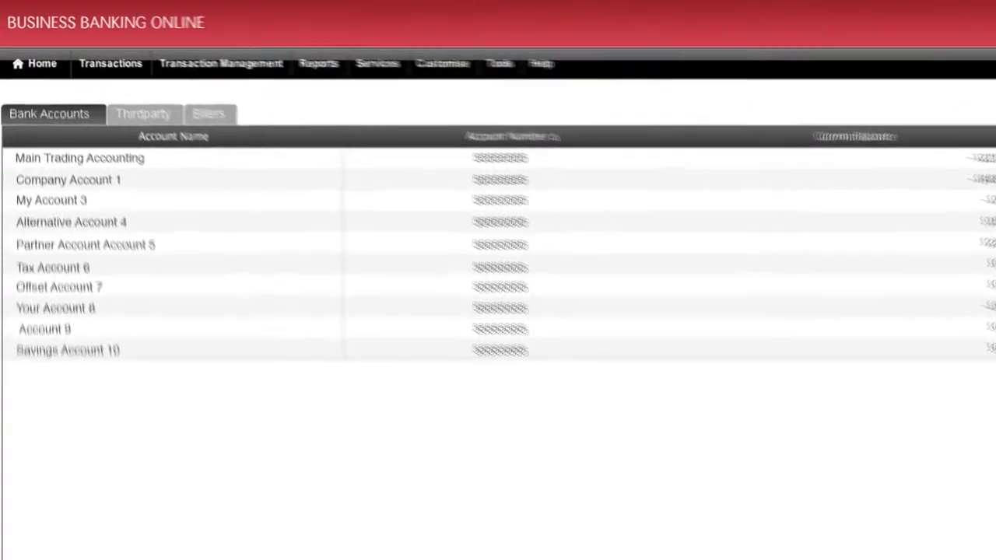
left_click(556, 79)
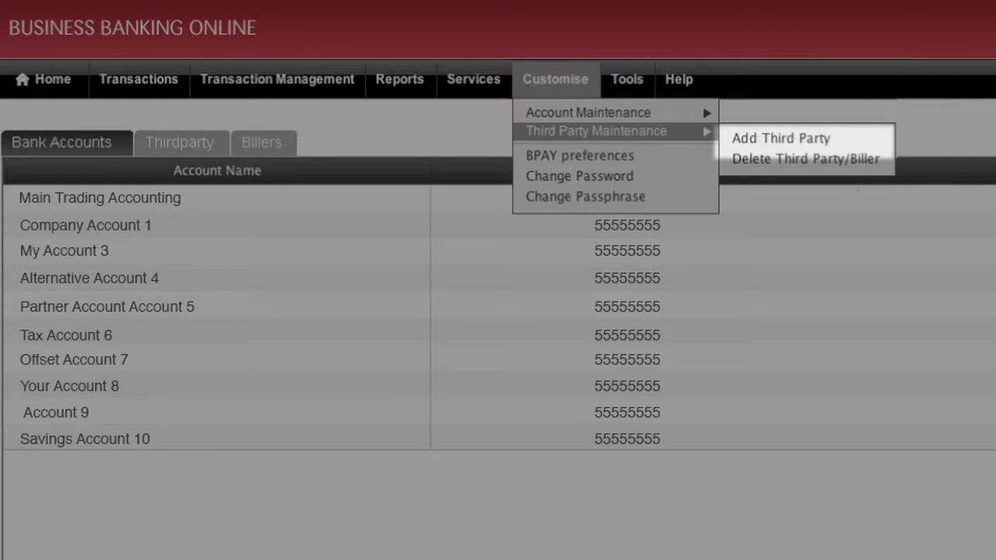
left_click(780, 138)
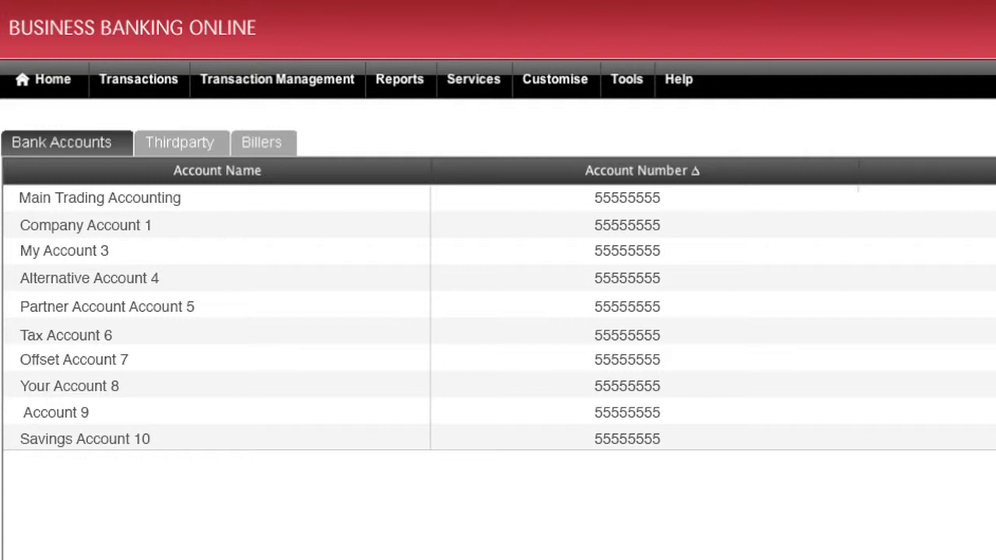
Start a new transfer from the Transactions menu, paying from Company Account 1
left_click(138, 79)
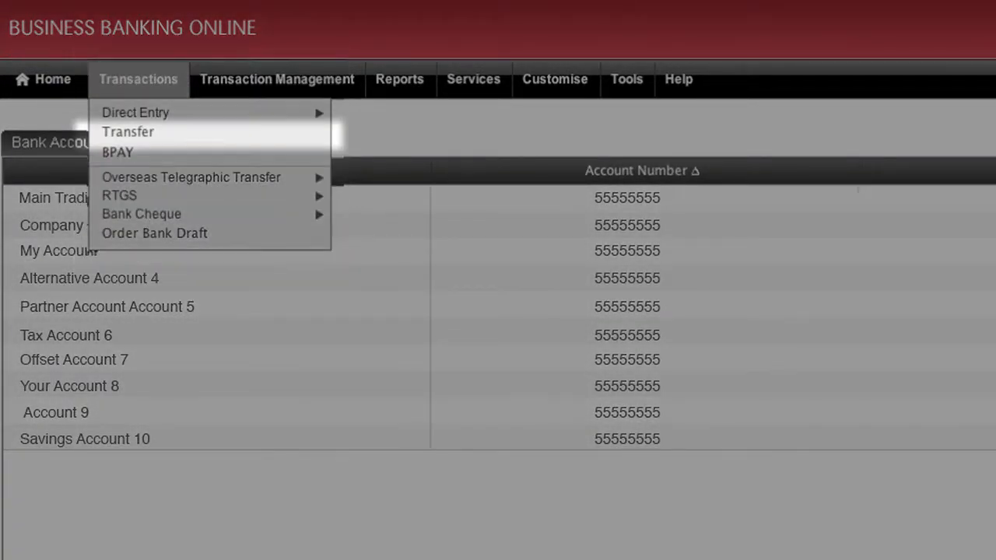
left_click(128, 132)
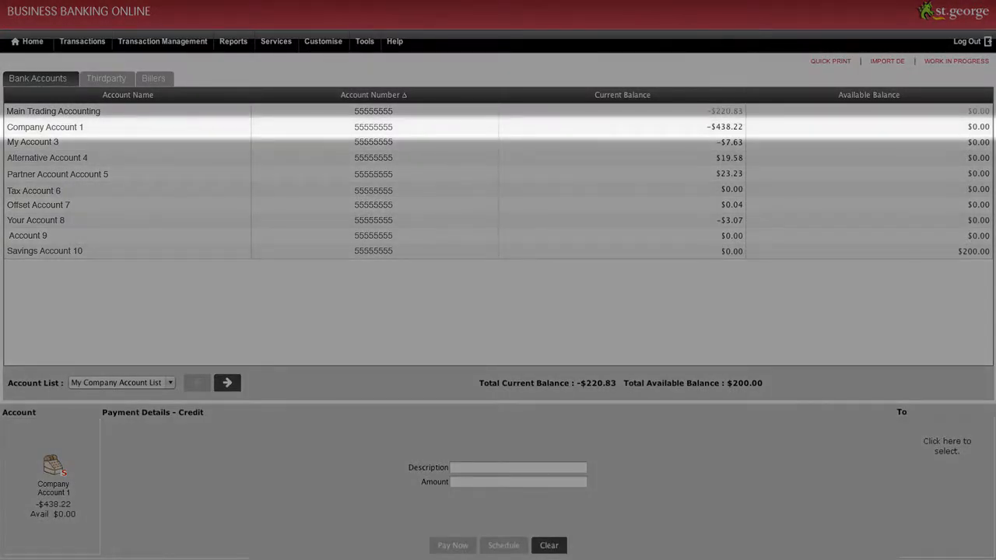
Choose Thirdparty and pick payee Mr Joe Citizen for $1.00, reference XYZ Reference, payer XYZ Employer
left_click(44, 126)
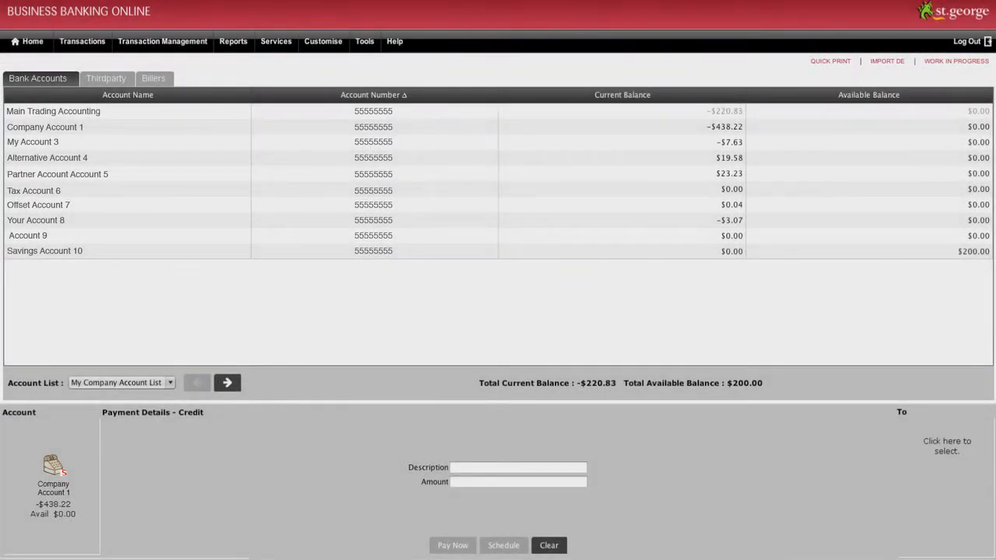
left_click(105, 78)
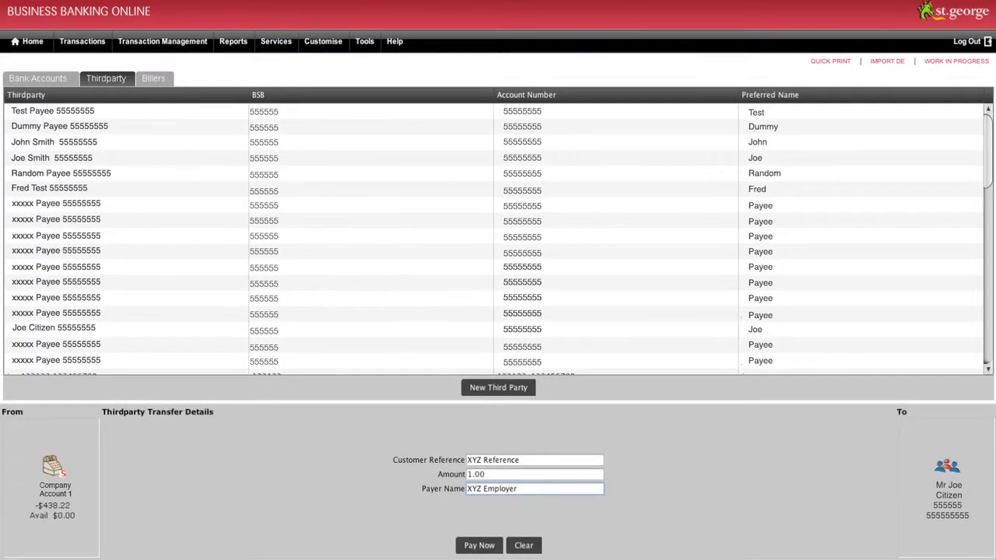
Pay and confirm the $1.00 transfer to Mr Joe Citizen, then go to WIP
left_click(478, 544)
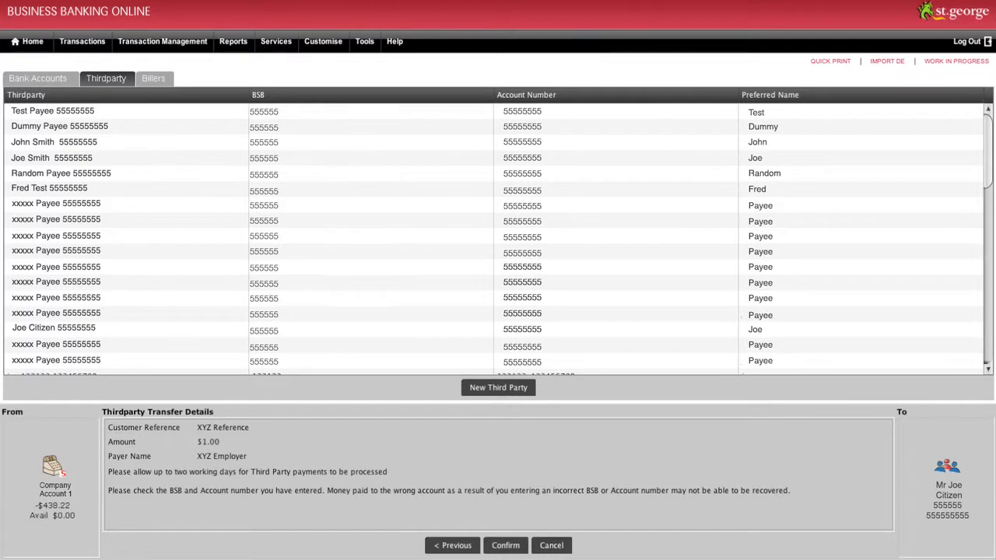
left_click(505, 544)
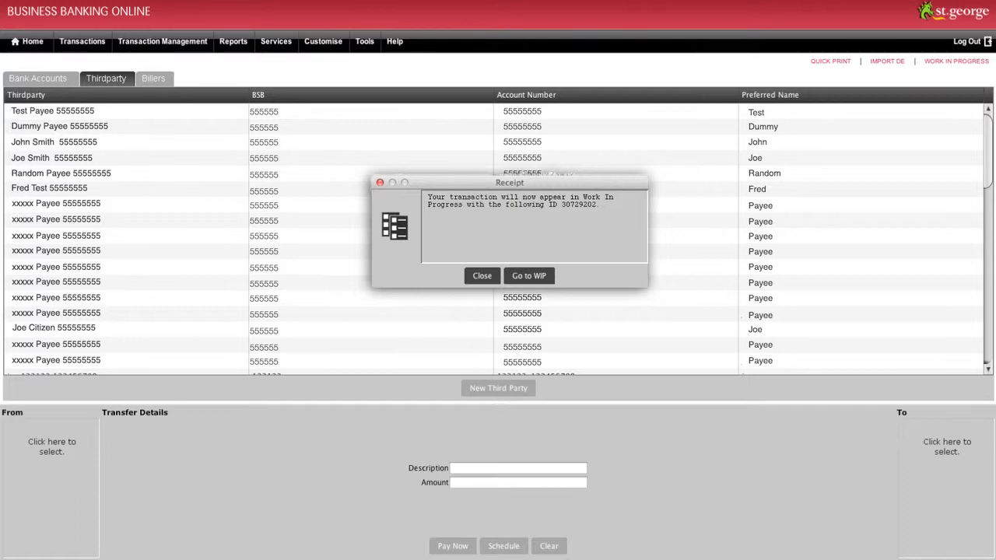
left_click(528, 275)
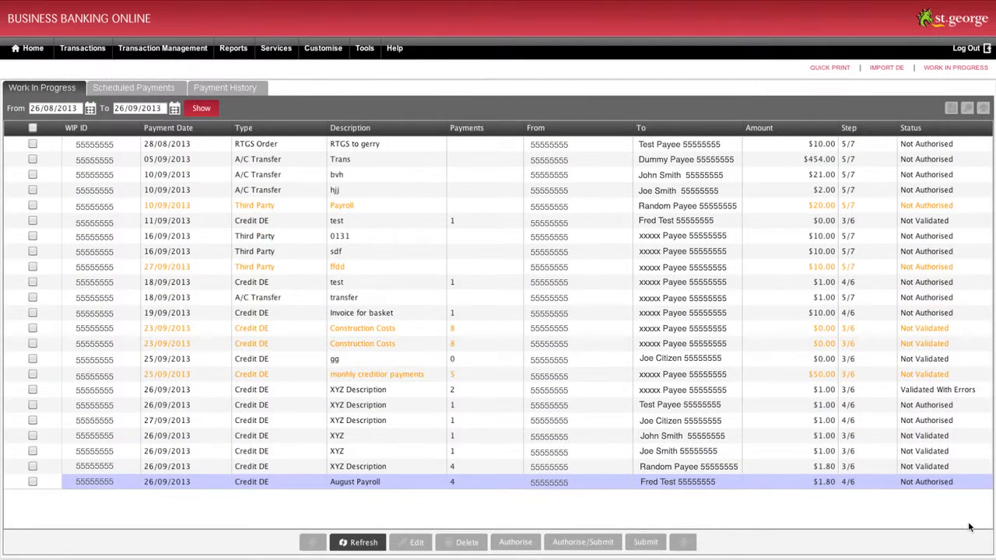